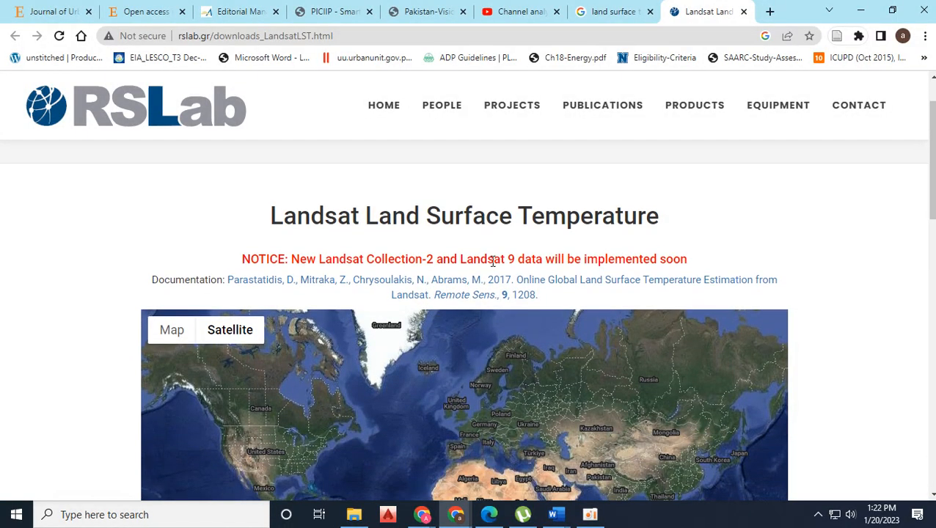
- Scroll down to the Google map and zoom in on Lahore as the area of interest
scroll(down, 3)
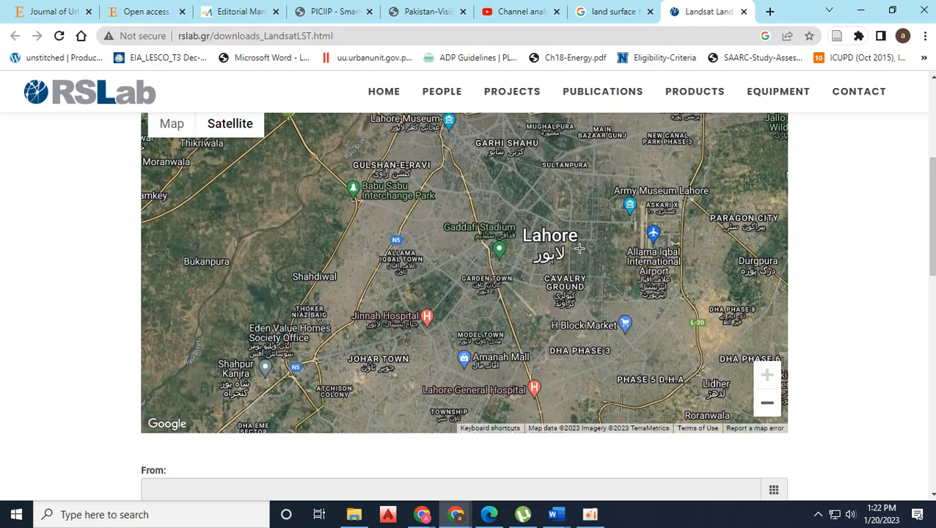
mouse_move(602, 315)
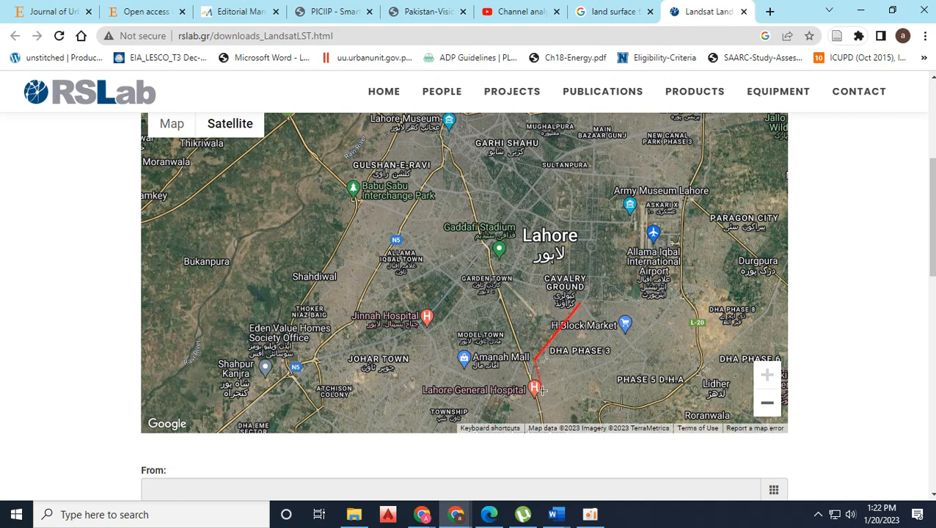
- Outline the DHA Phase 3 area with a polygon corner on the map
click(581, 302)
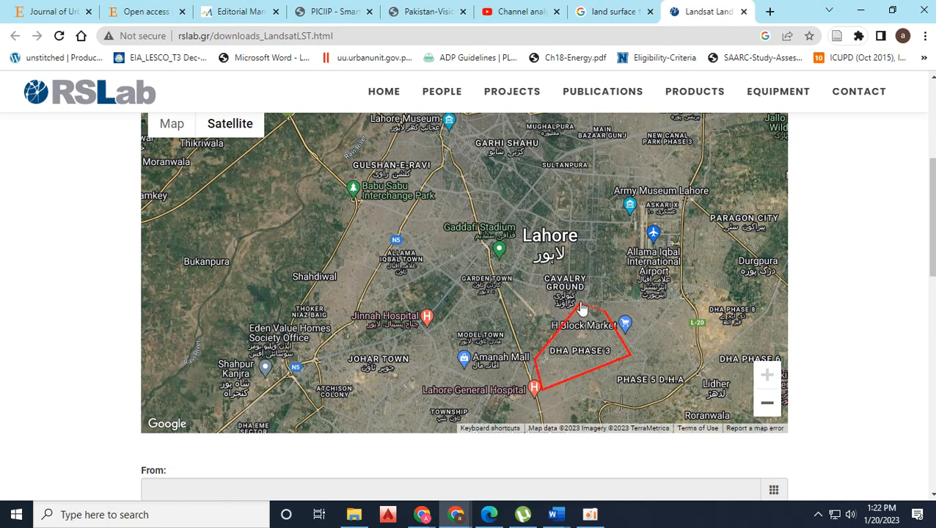
scroll(down, 3)
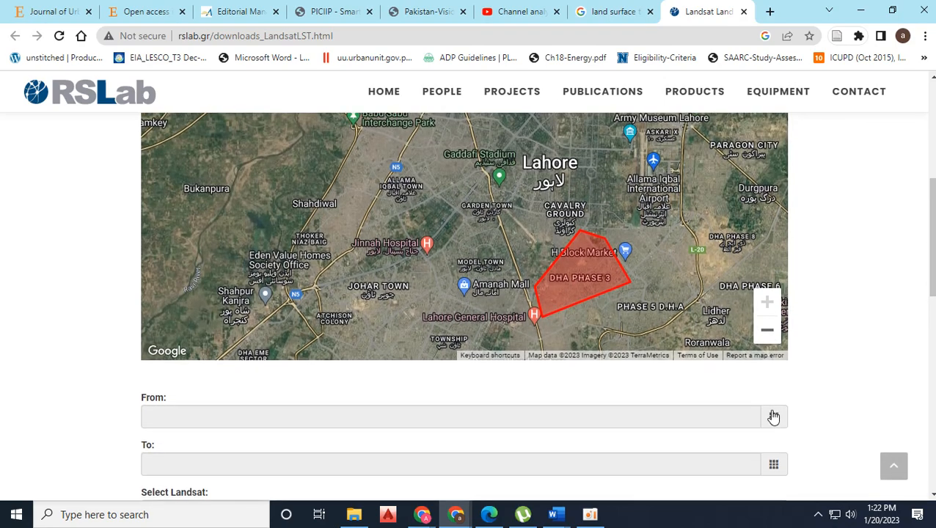
scroll(down, 3)
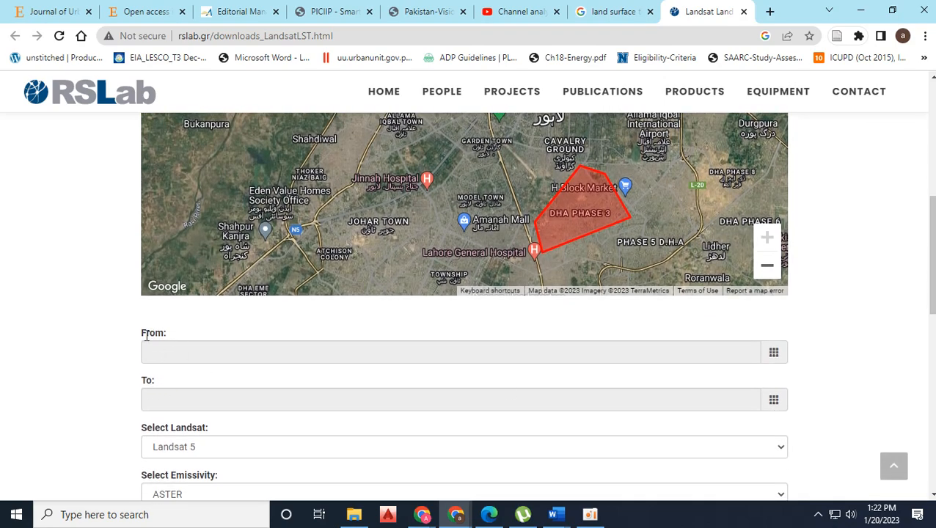
- Set the date range from 1 February 2020 to 1 August 2020
click(774, 353)
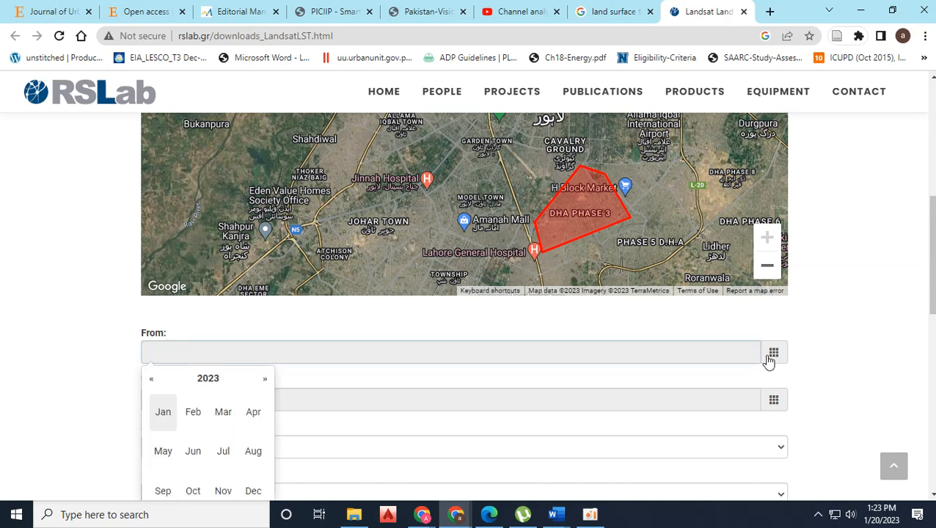
scroll(down, 3)
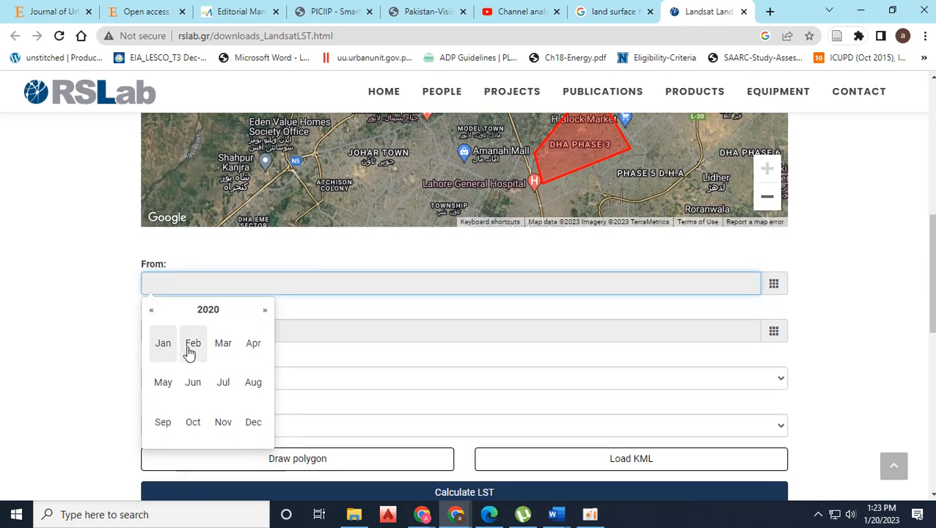
click(193, 343)
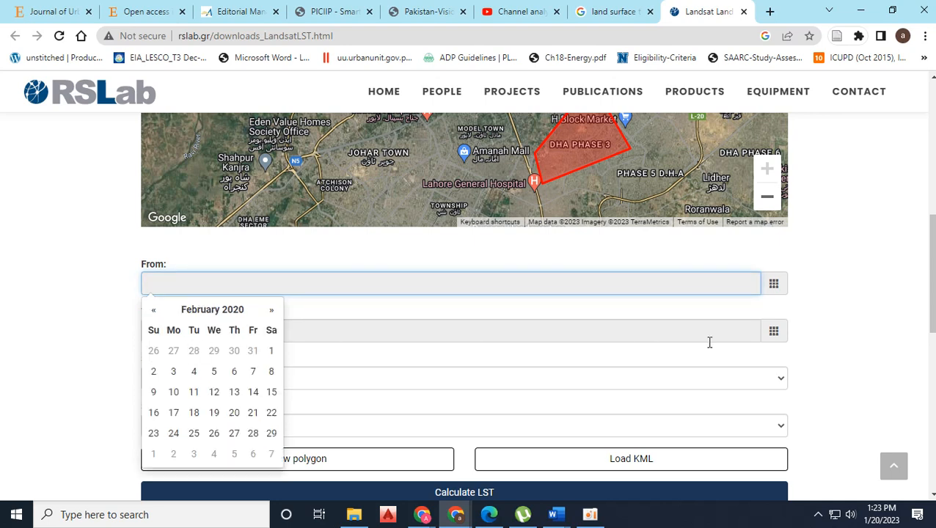
click(270, 349)
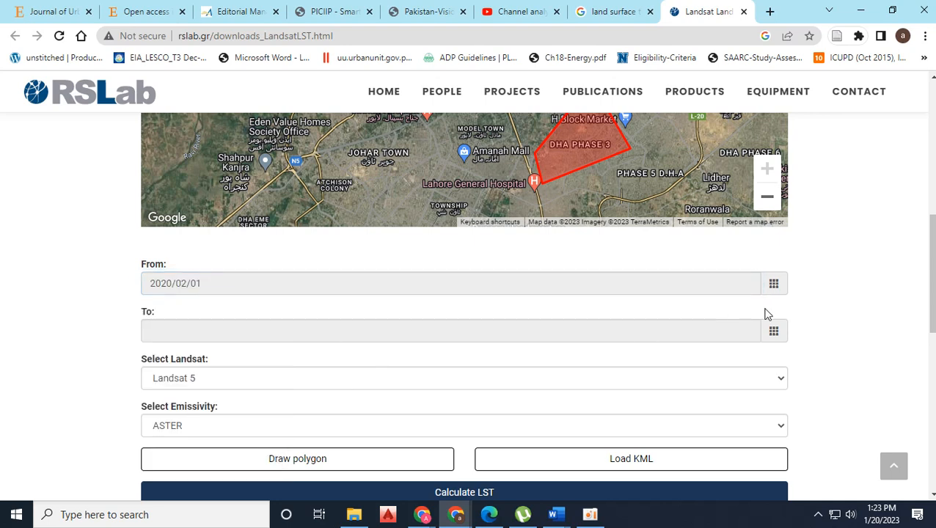
click(450, 330)
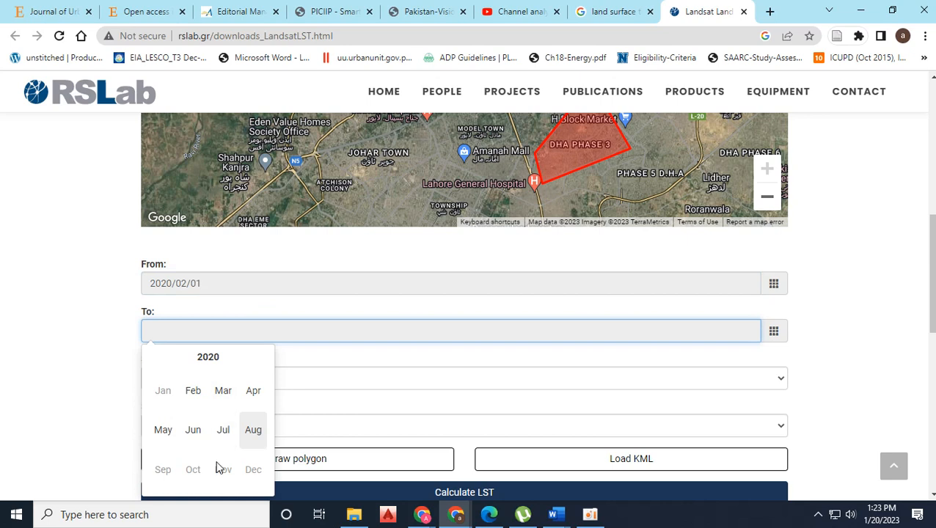
click(253, 429)
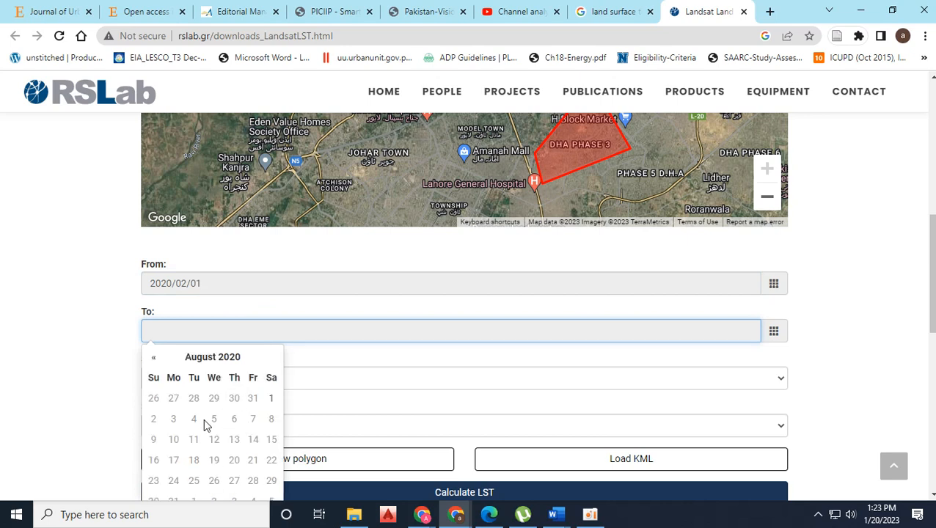
click(271, 398)
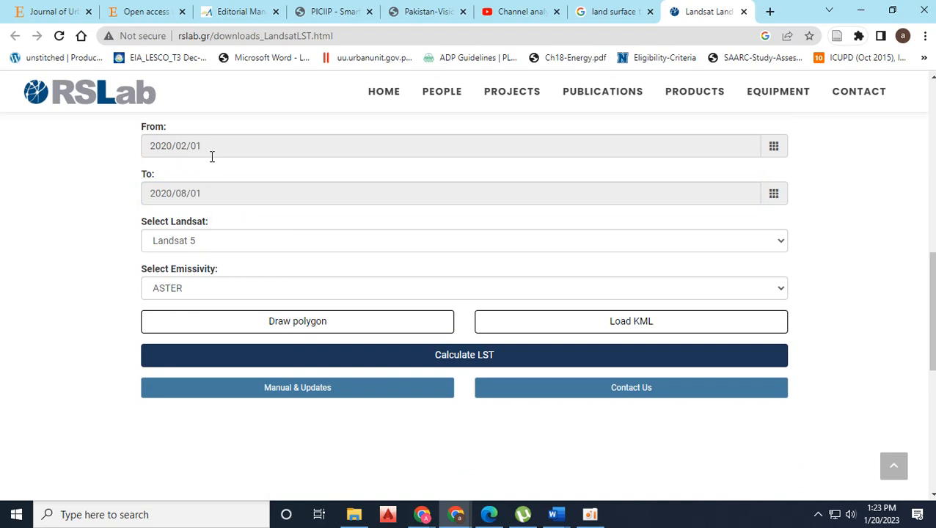
- Choose Landsat 8 as the satellite and MODIS as the emissivity source, then calculate LST
click(463, 241)
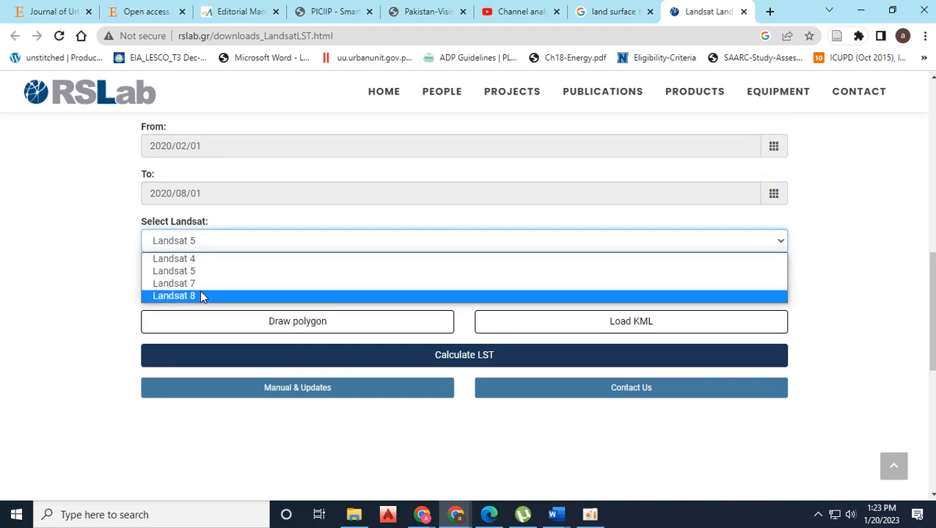
click(173, 296)
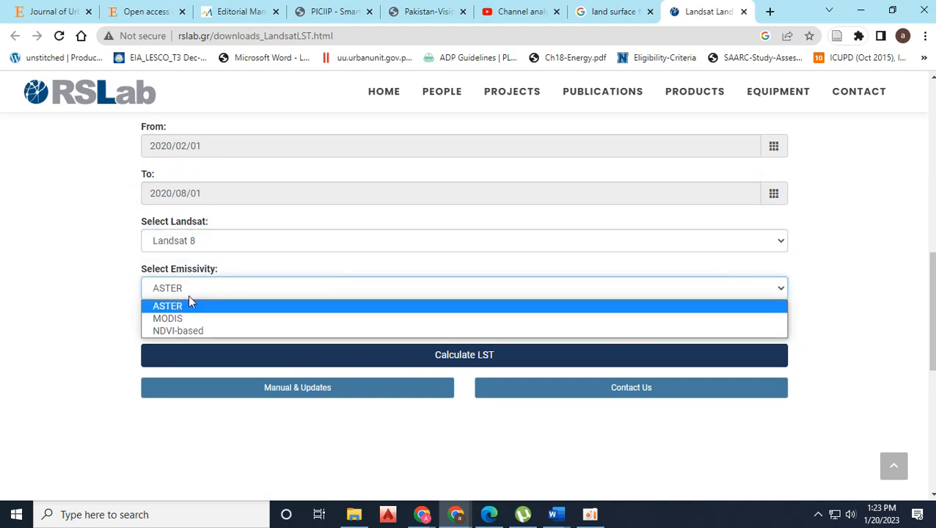
mouse_move(192, 324)
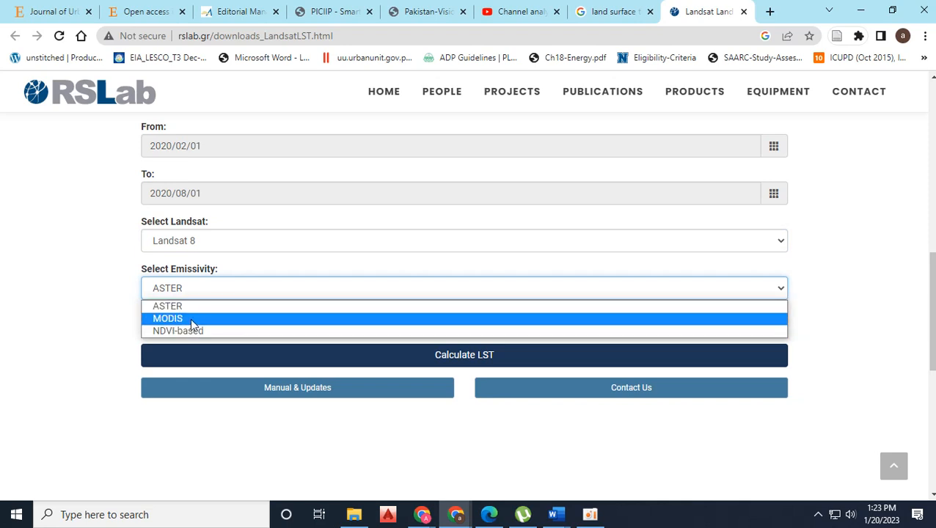
click(167, 318)
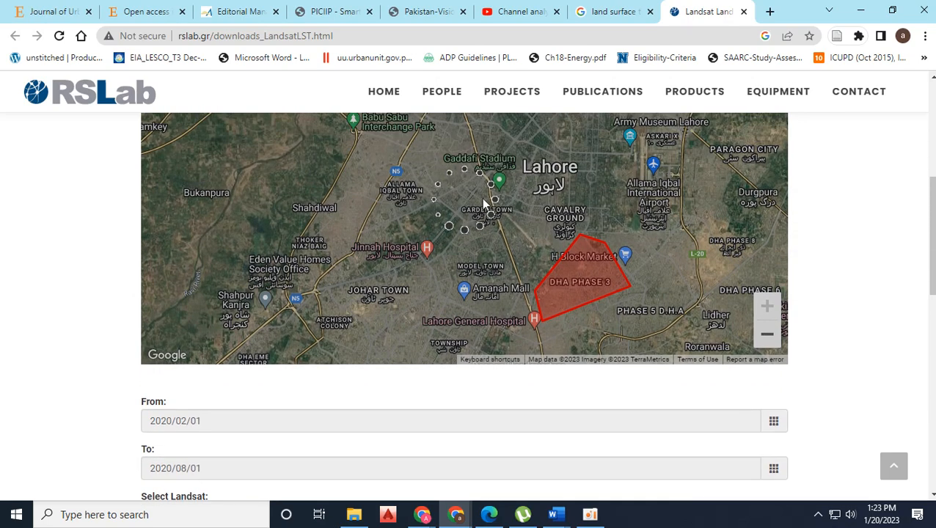
scroll(down, 3)
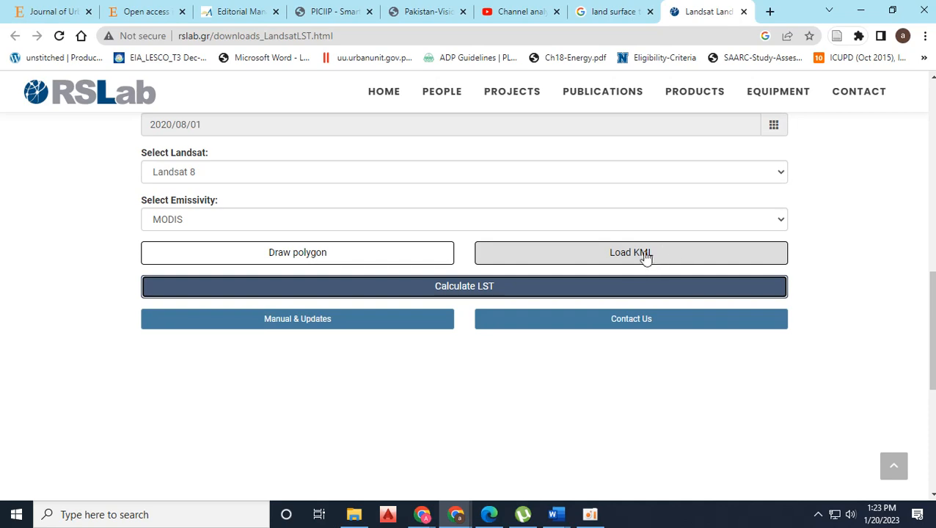
mouse_move(819, 308)
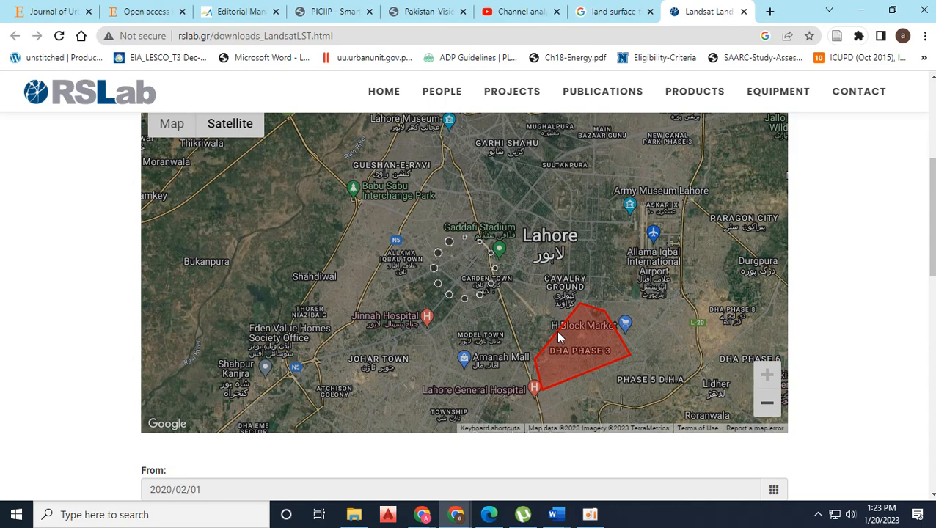
- Show the LC08_149038_20200505 scene's LST overlay on the map from the results table
scroll(down, 3)
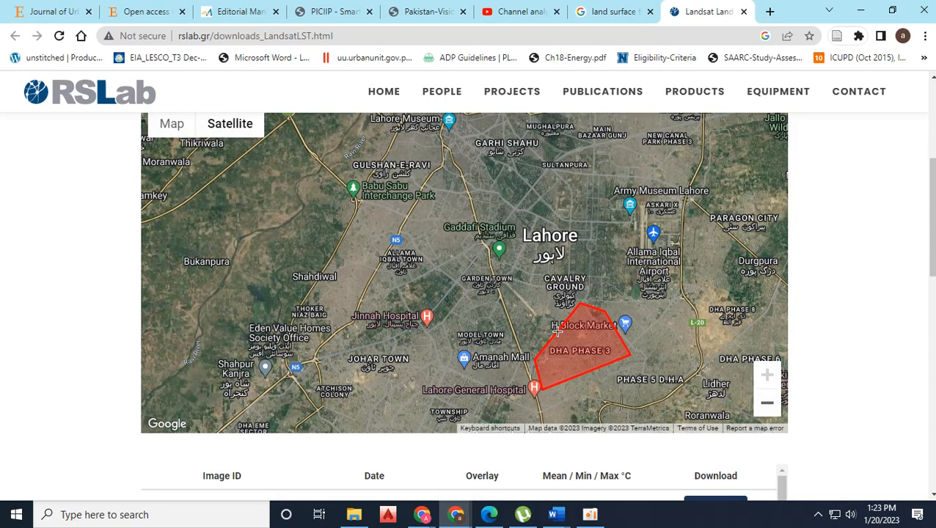
scroll(down, 3)
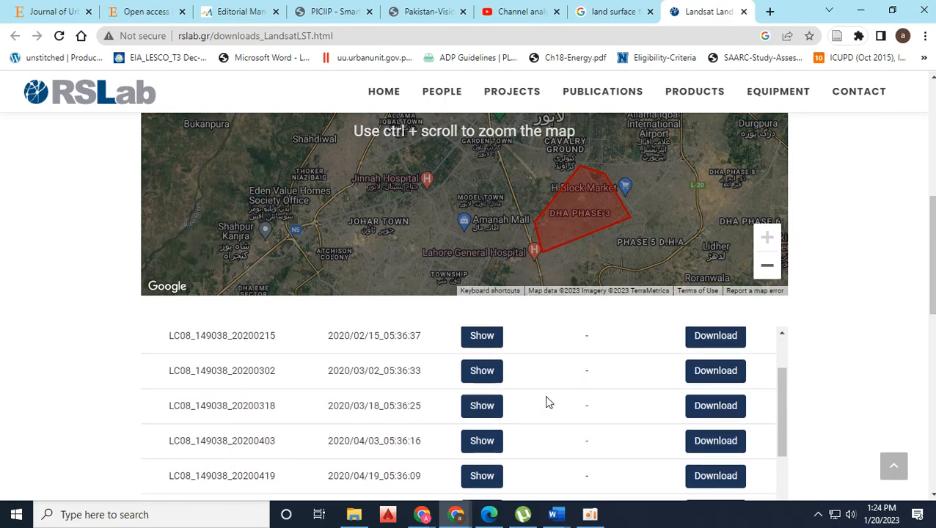
scroll(down, 3)
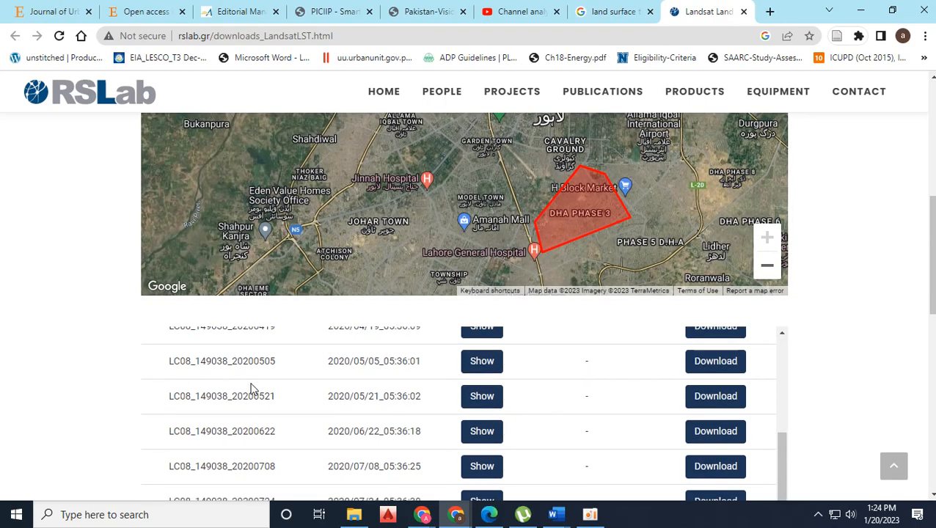
click(481, 361)
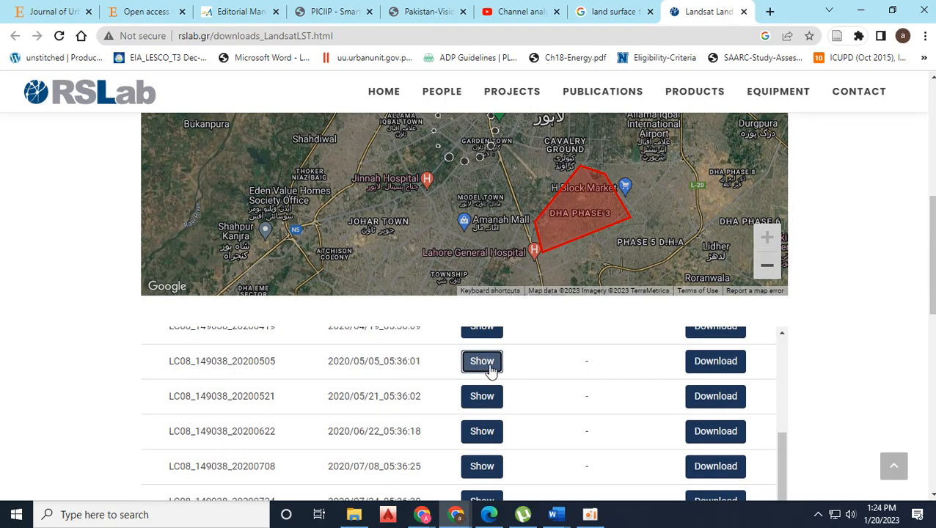
click(481, 361)
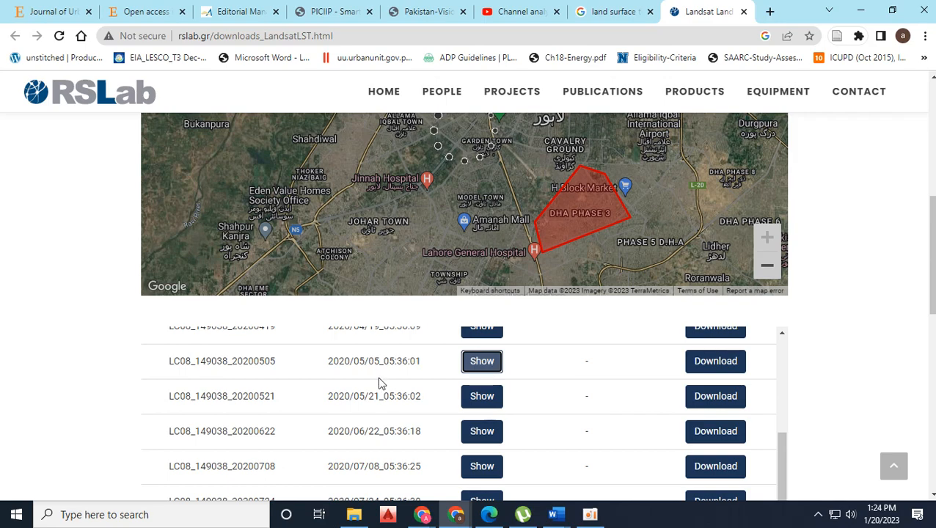
- Scroll through the LST overlay, its 31–33 °C legend and the image results table
click(481, 361)
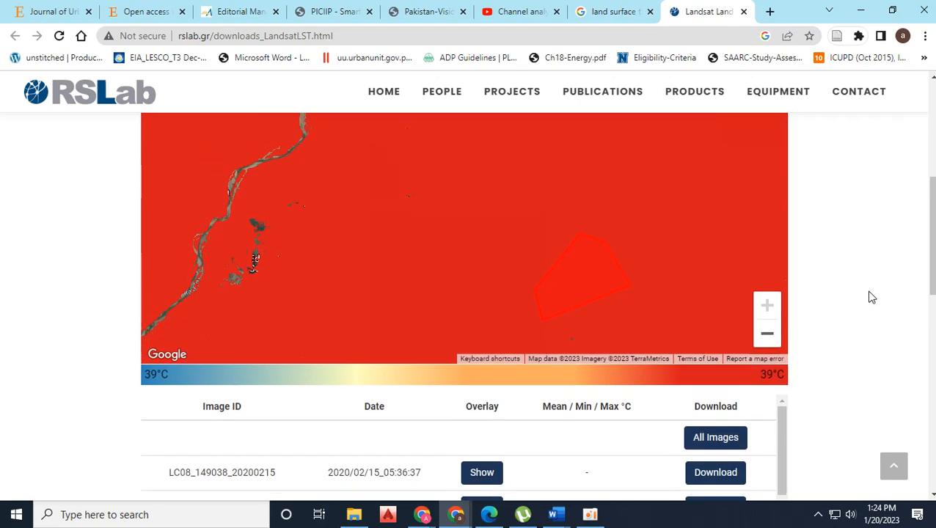
scroll(down, 3)
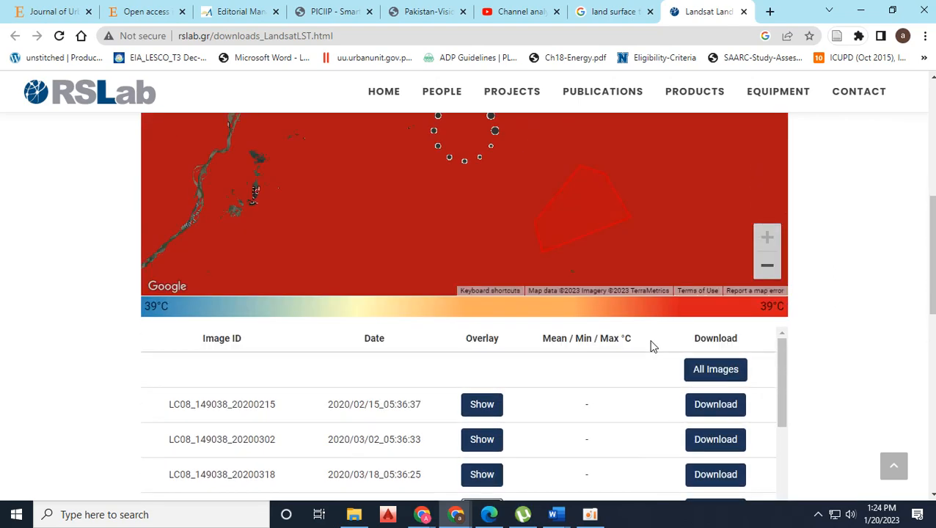
scroll(down, 3)
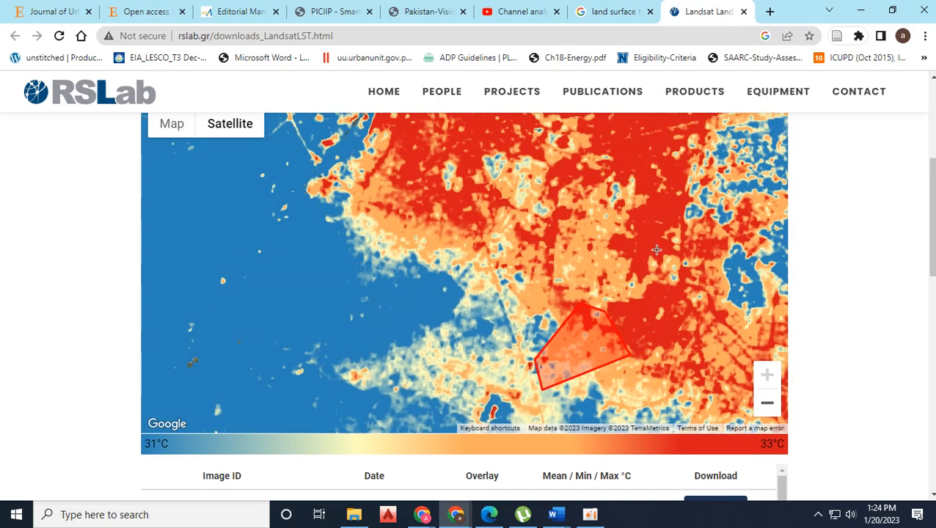
mouse_move(521, 405)
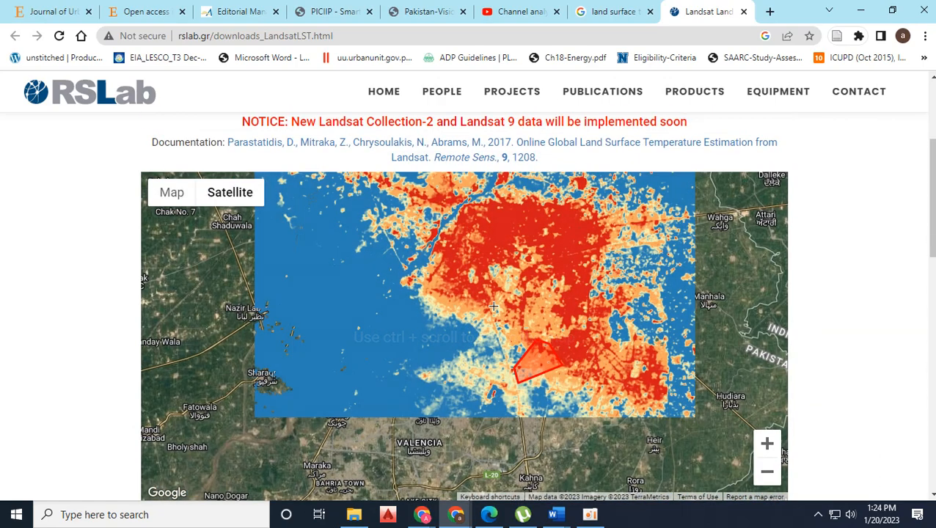
scroll(down, 3)
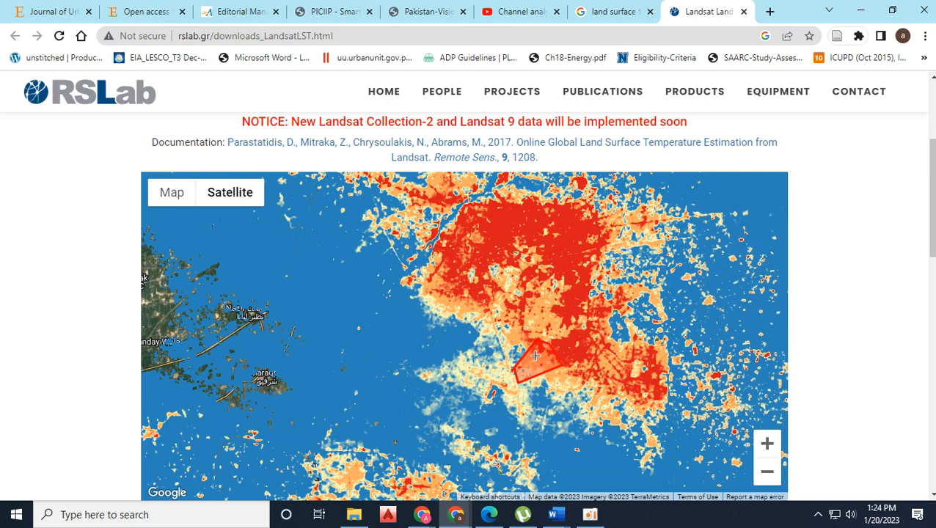
scroll(down, 3)
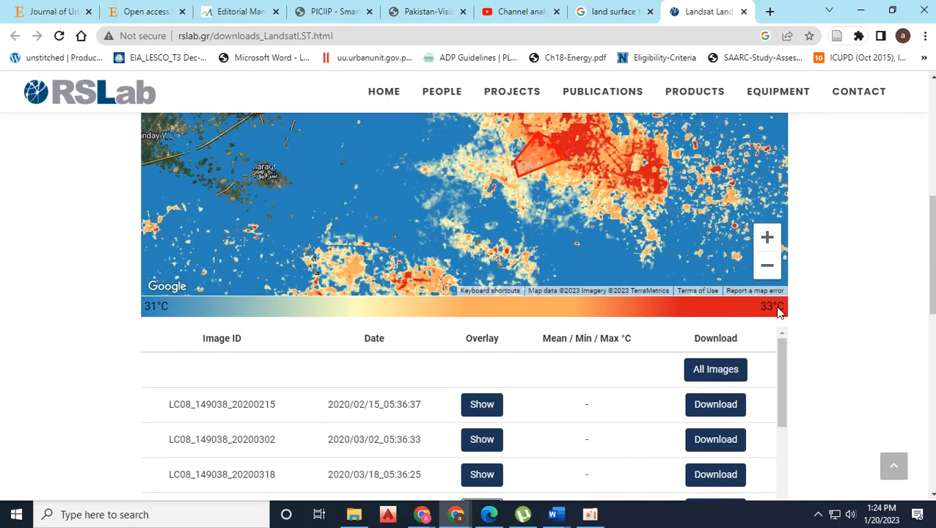
- Download the LC08_149038_20200403 scene as a ZIP archive to Downloads
scroll(down, 3)
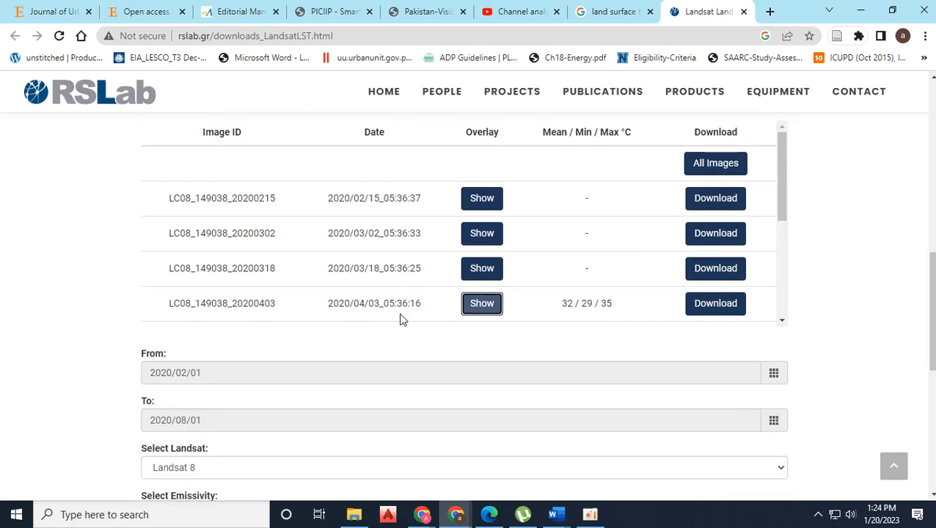
mouse_move(359, 315)
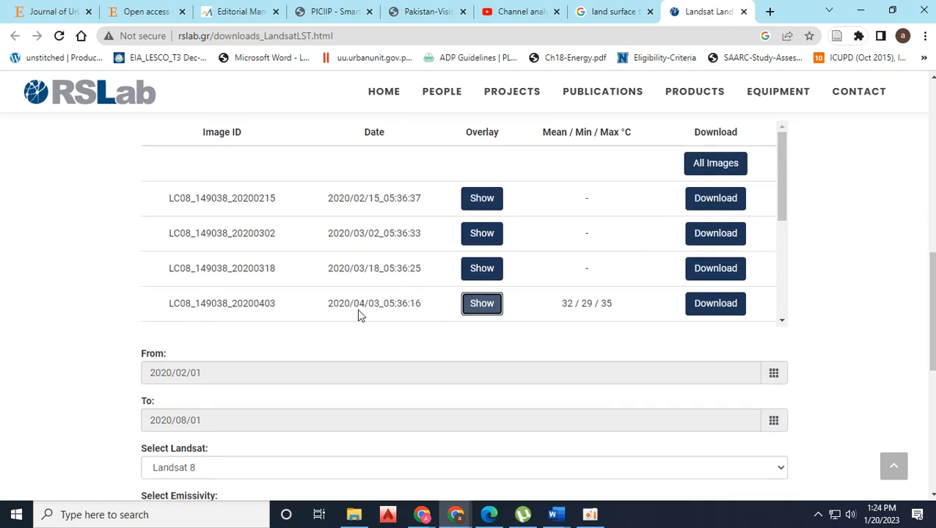
mouse_move(578, 305)
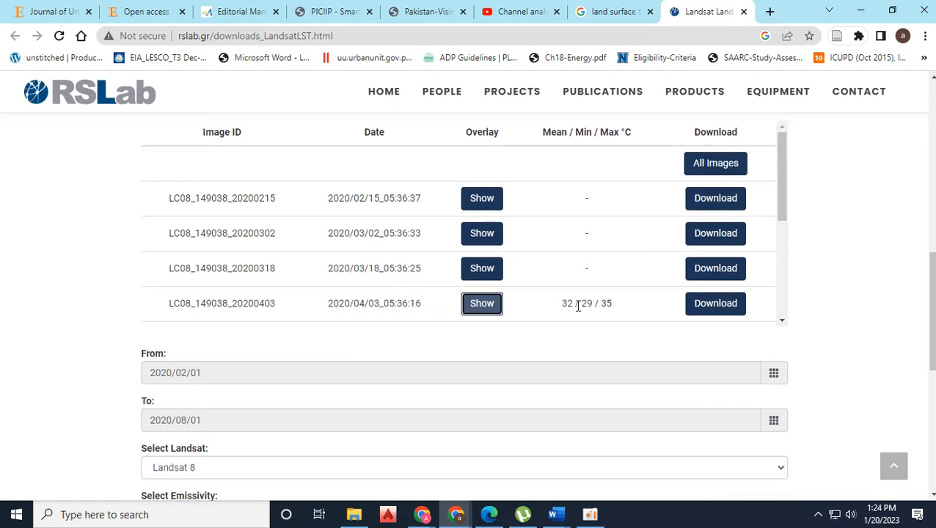
mouse_move(716, 233)
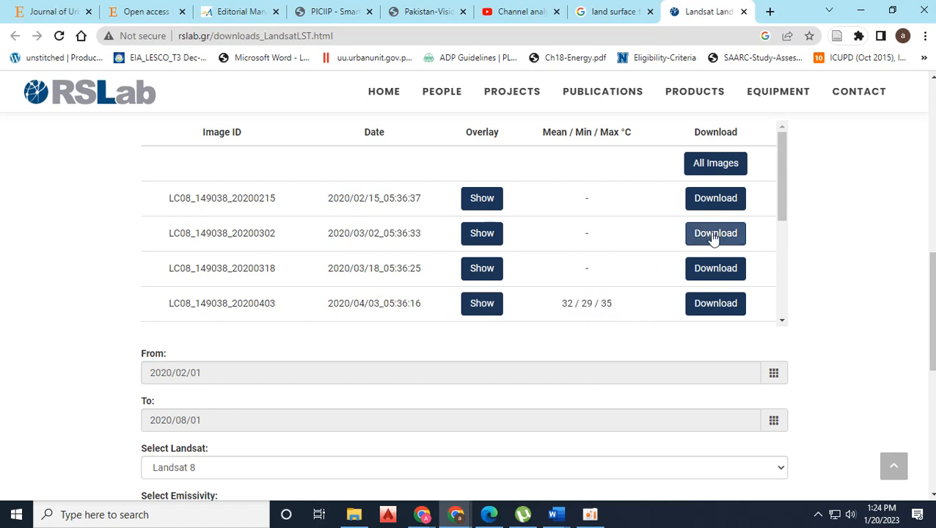
scroll(down, 3)
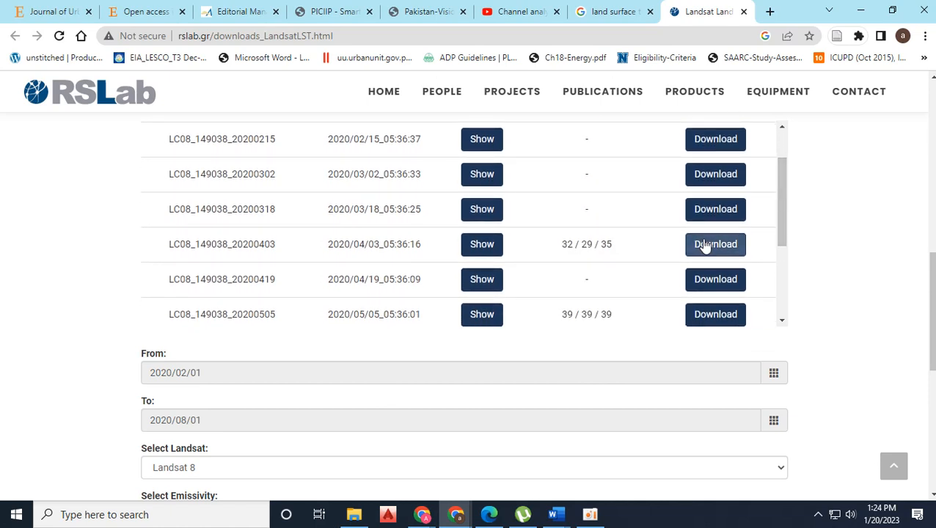
click(716, 243)
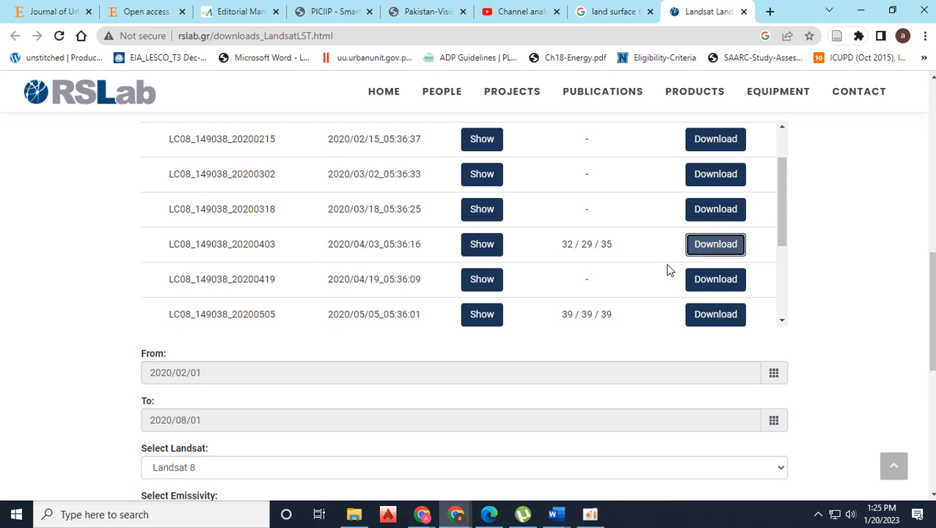
mouse_move(739, 250)
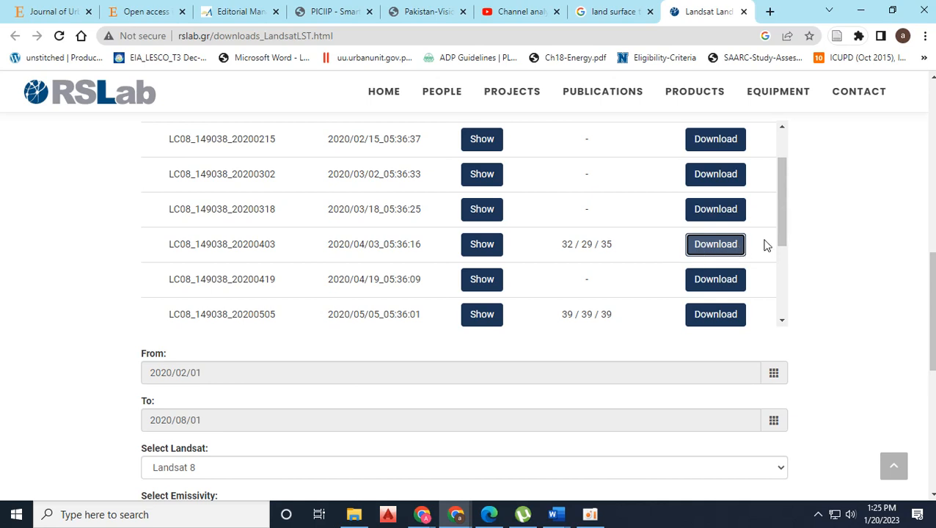
click(715, 243)
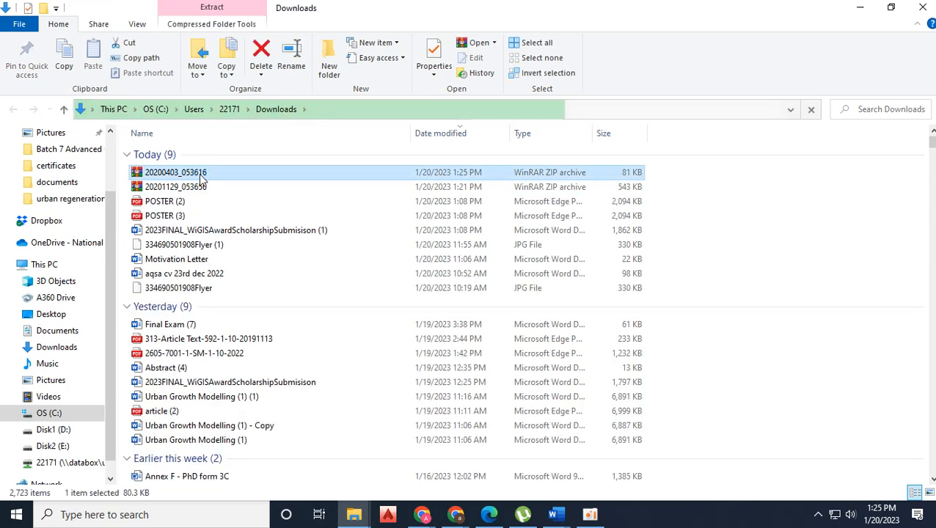
- Extract the 20200403_053616 archive into its own folder and search the Start menu for 'arc'
right_click(176, 173)
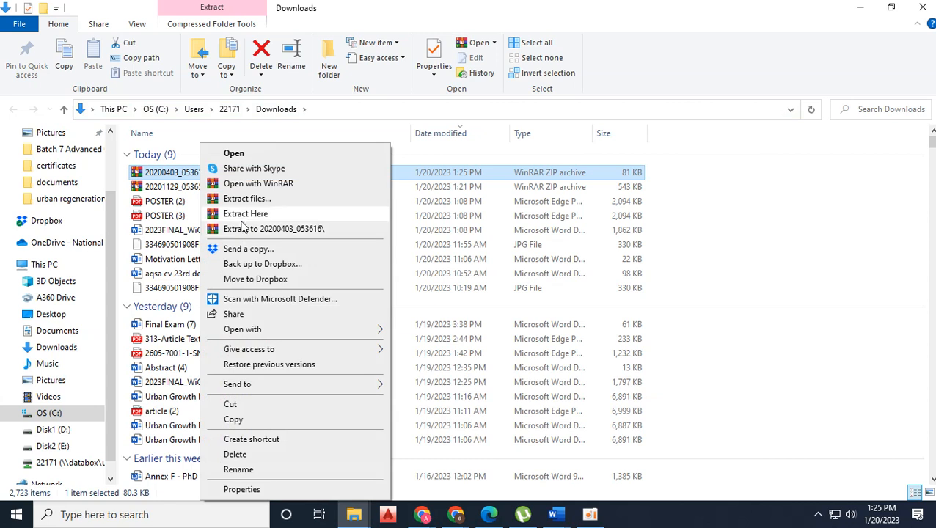
click(258, 184)
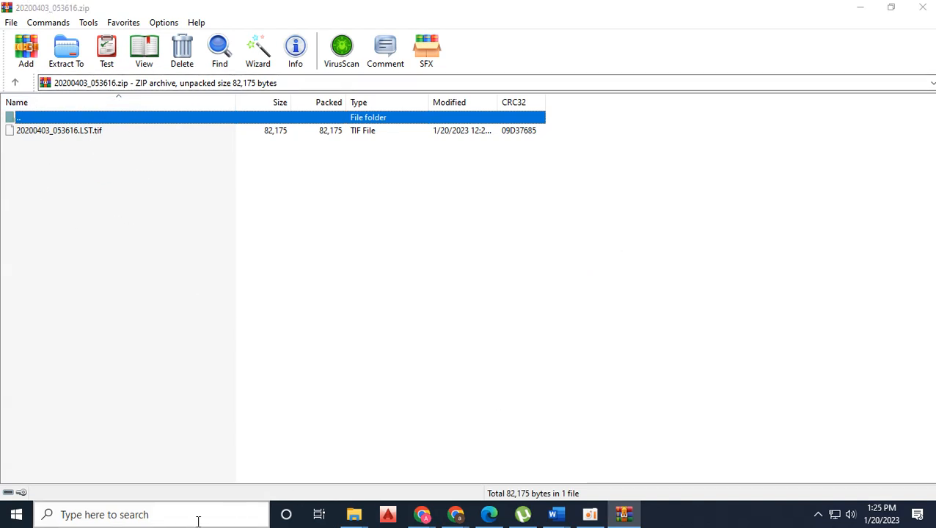
text(arc)
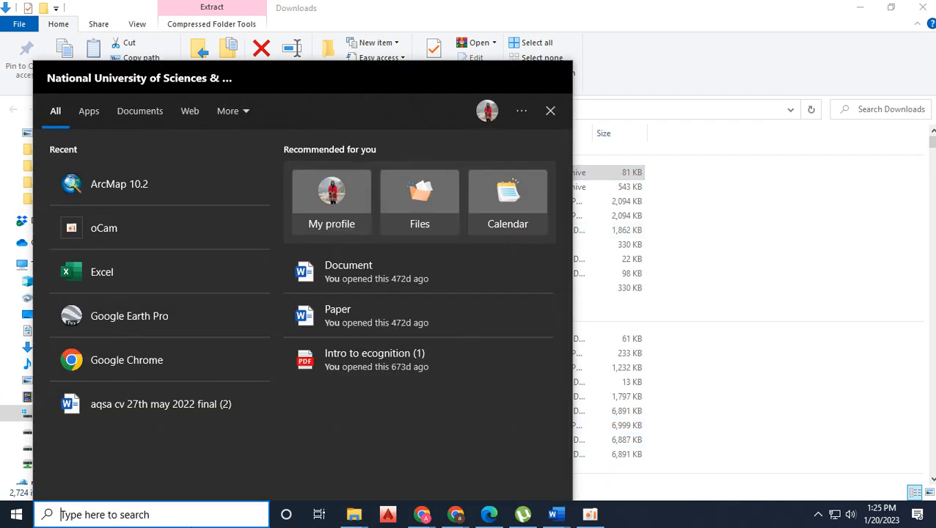
- Launch ArcMap and add the extracted LST.tif raster from the Downloads folder
click(119, 184)
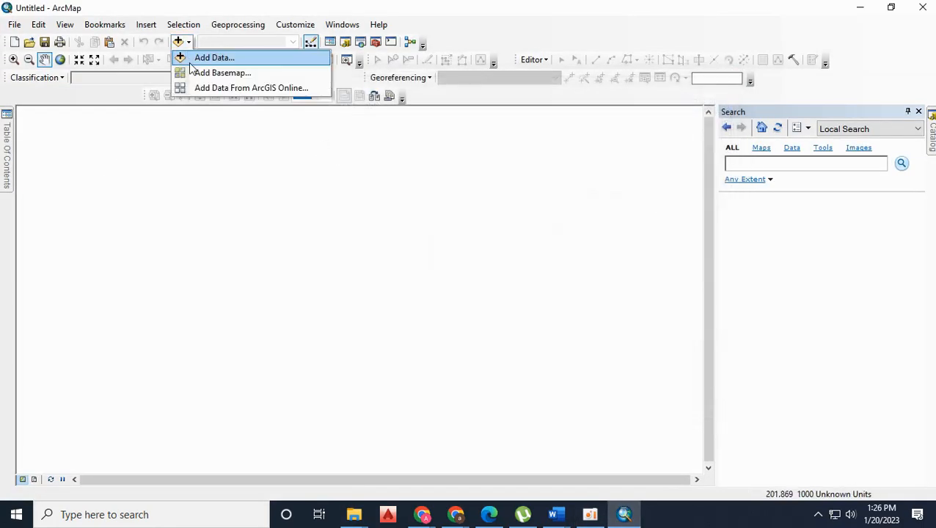
click(215, 57)
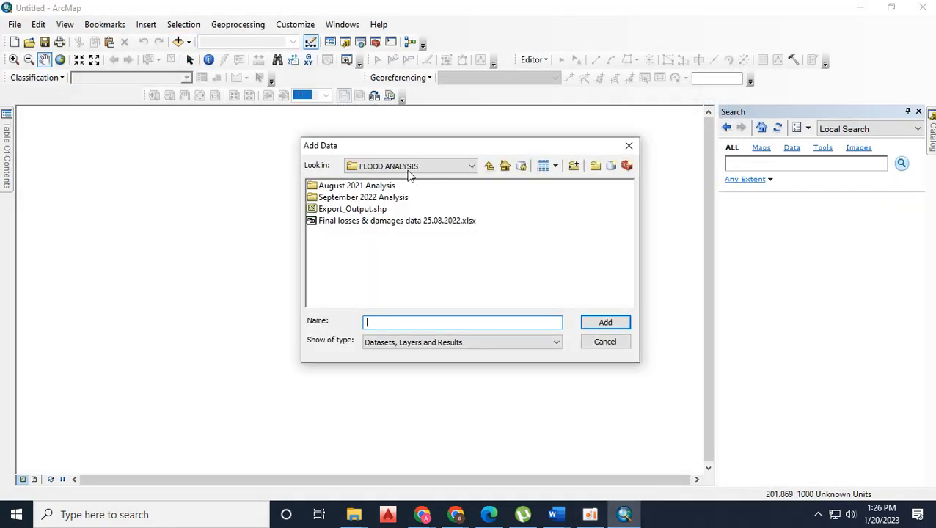
click(473, 166)
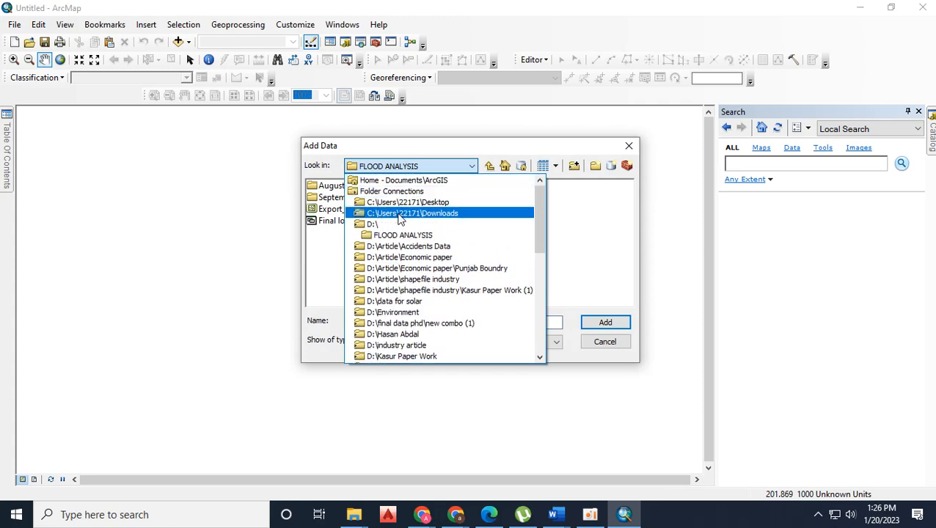
click(411, 213)
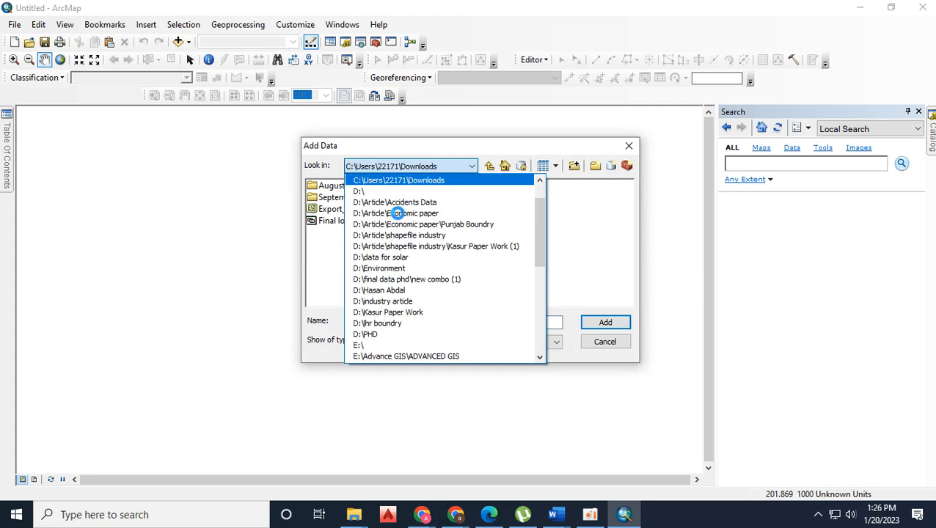
mouse_move(355, 514)
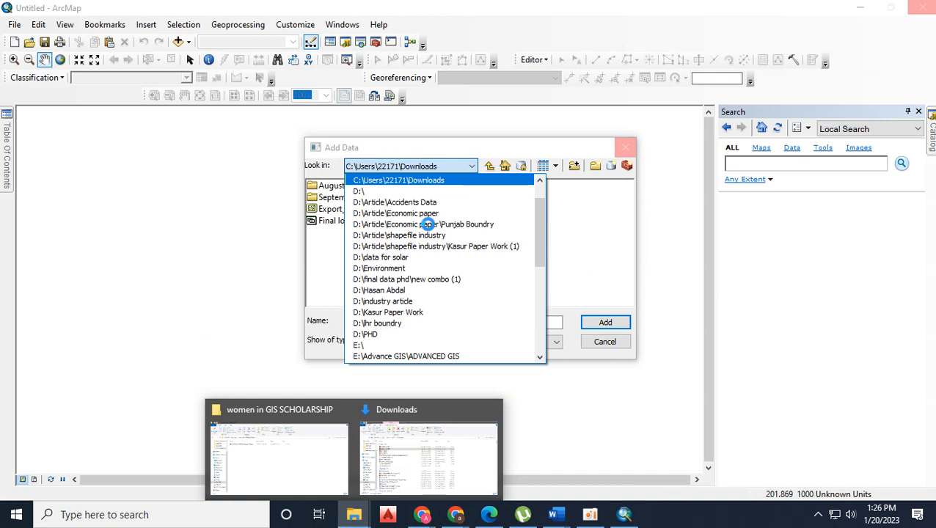
mouse_move(429, 203)
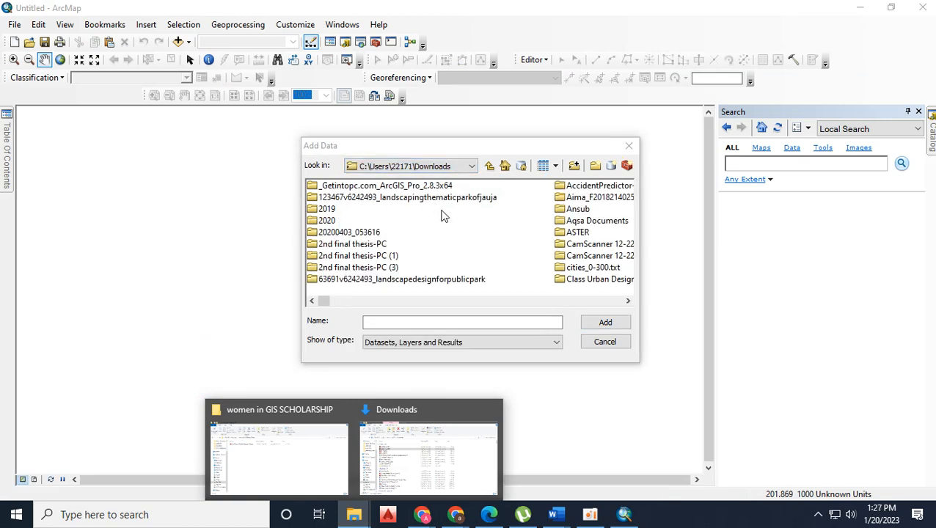
click(349, 232)
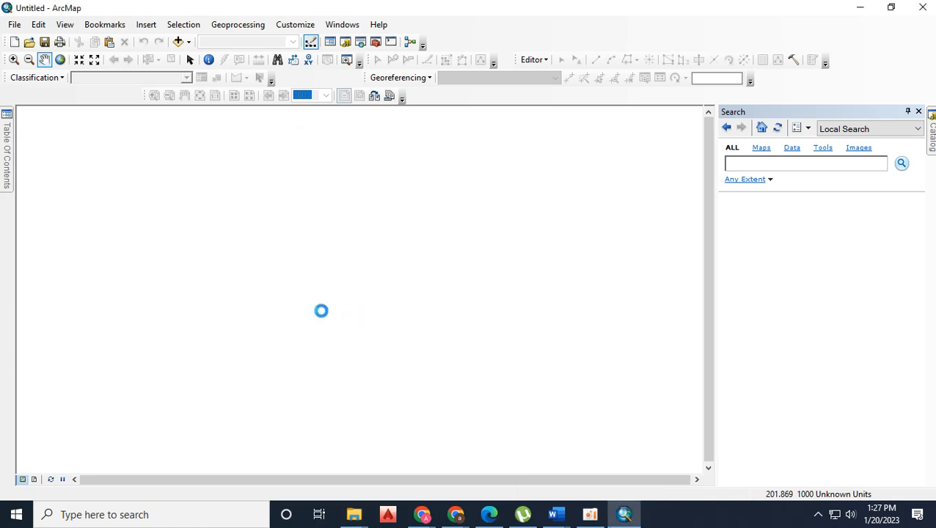
click(499, 78)
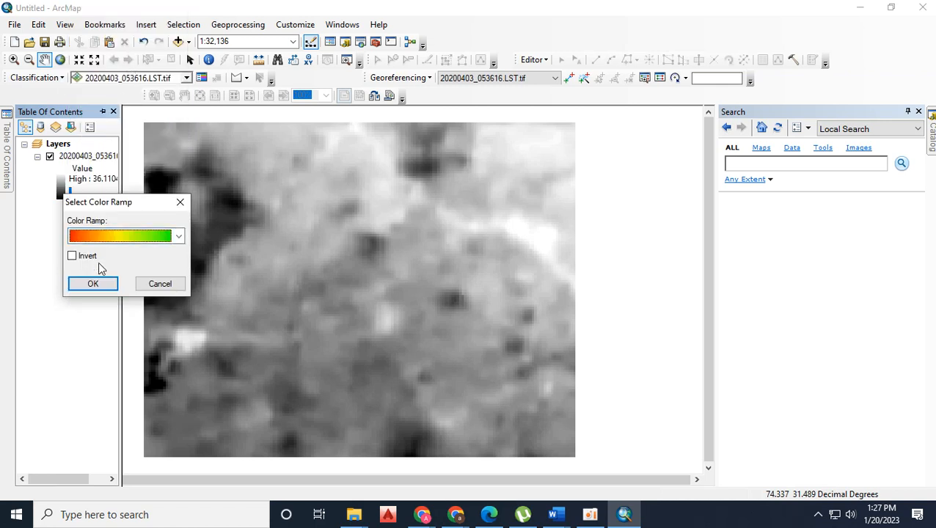
- Apply the inverted red-to-green colour ramp to the LST raster and return to the browser
click(92, 284)
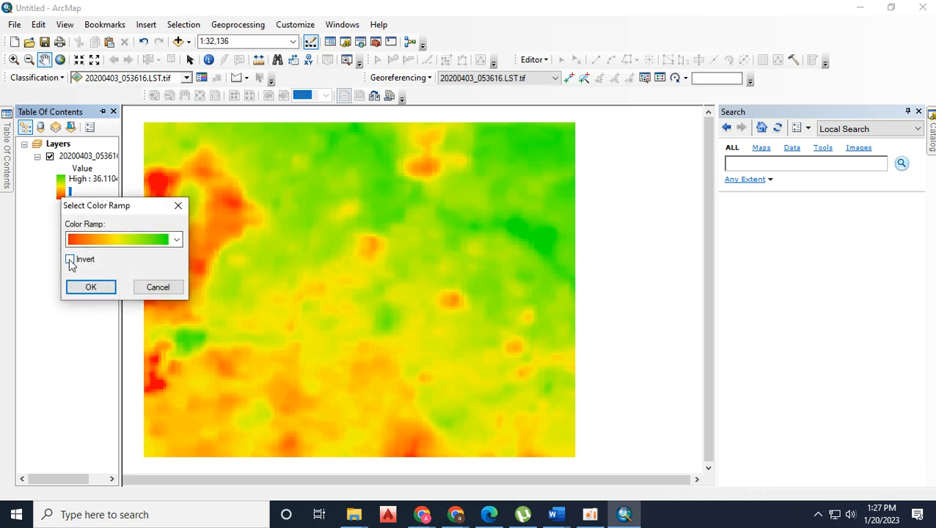
click(91, 286)
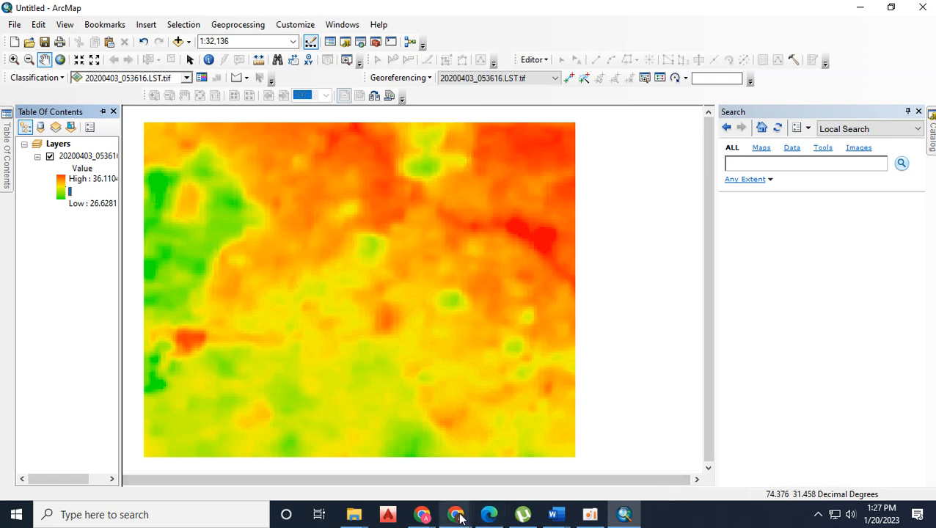
click(456, 513)
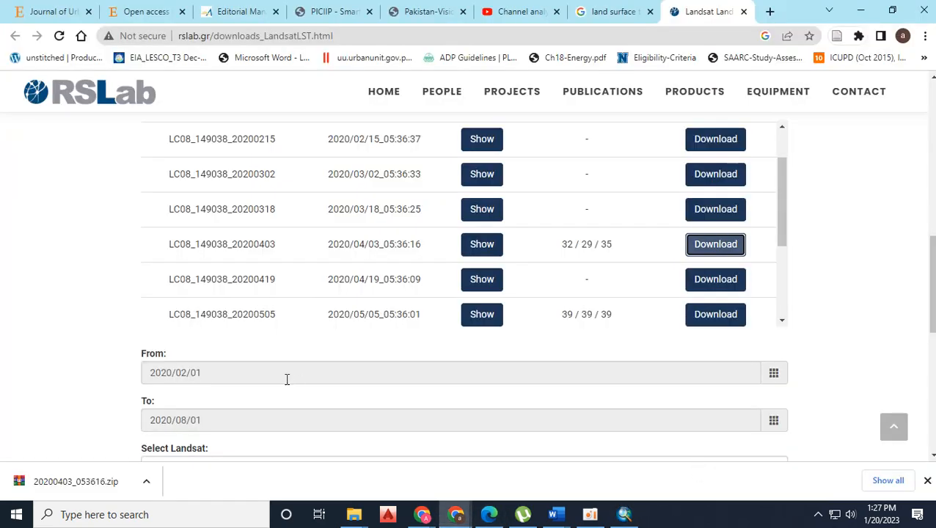
- Switch the base layer to the street map beneath the temperature overlay
scroll(down, 3)
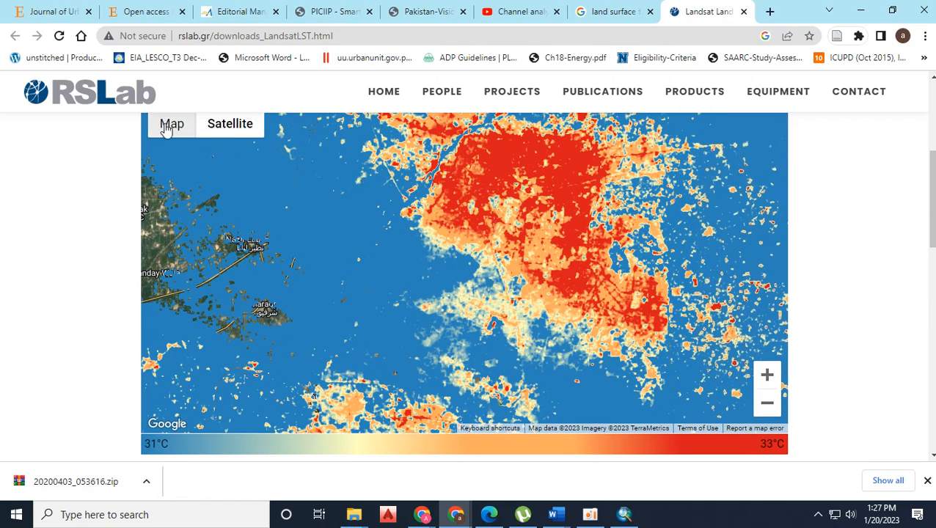
click(172, 123)
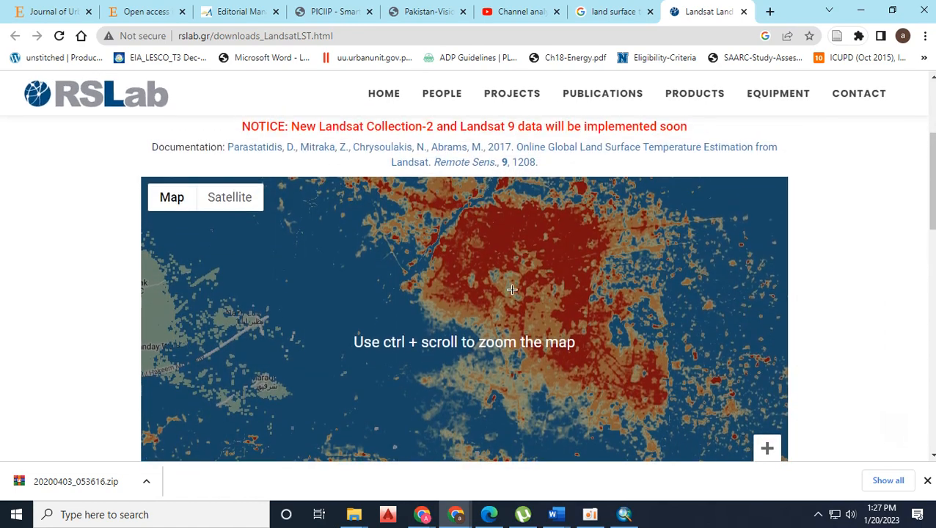
scroll(down, 3)
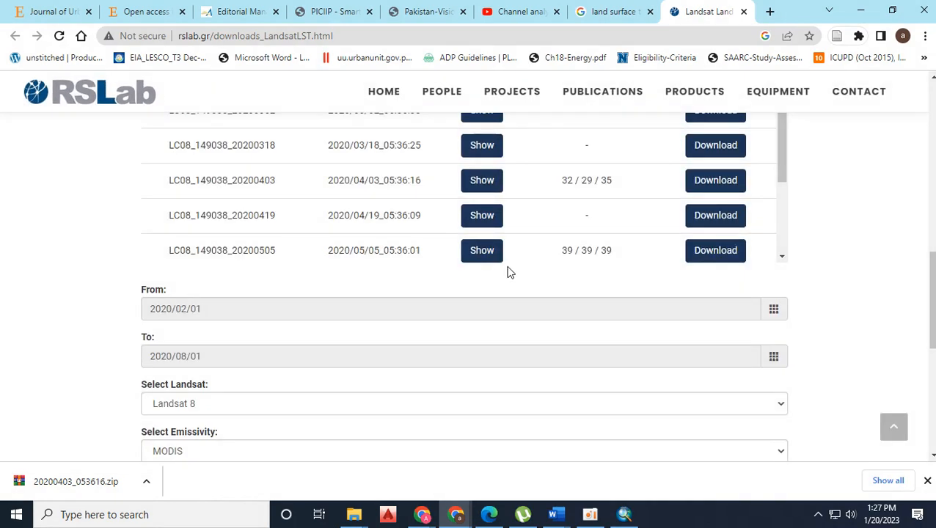
scroll(down, 3)
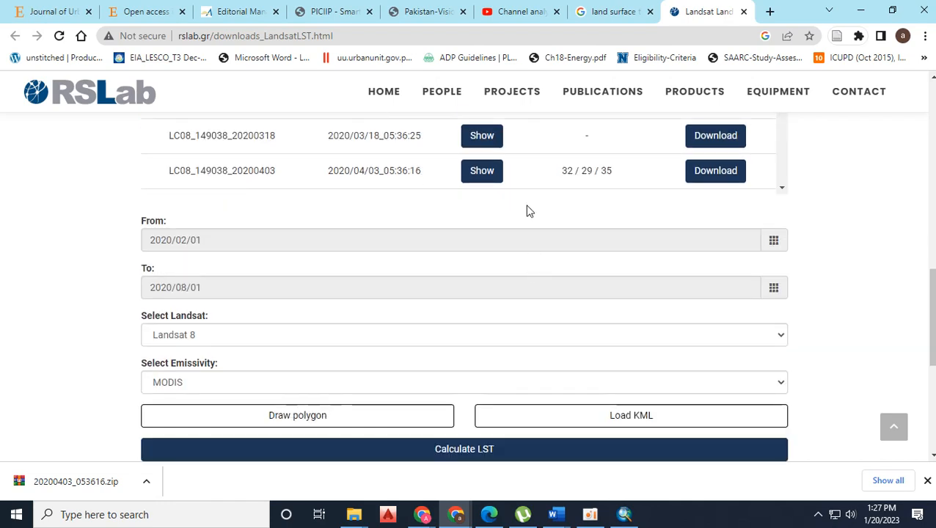